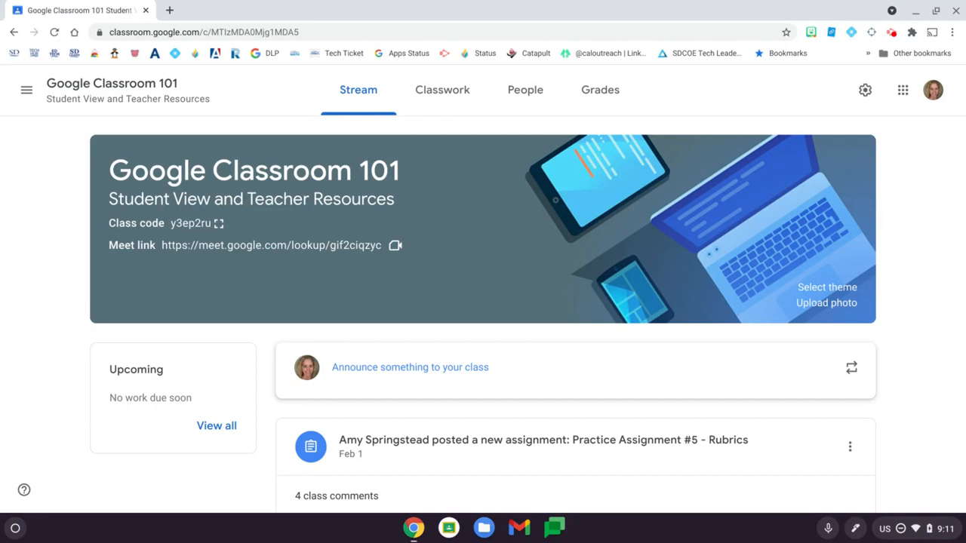
Show the Classwork page and expand Practice Assignment #5 - Rubrics
{"action": "left_click", "coordinate": [441, 90]}
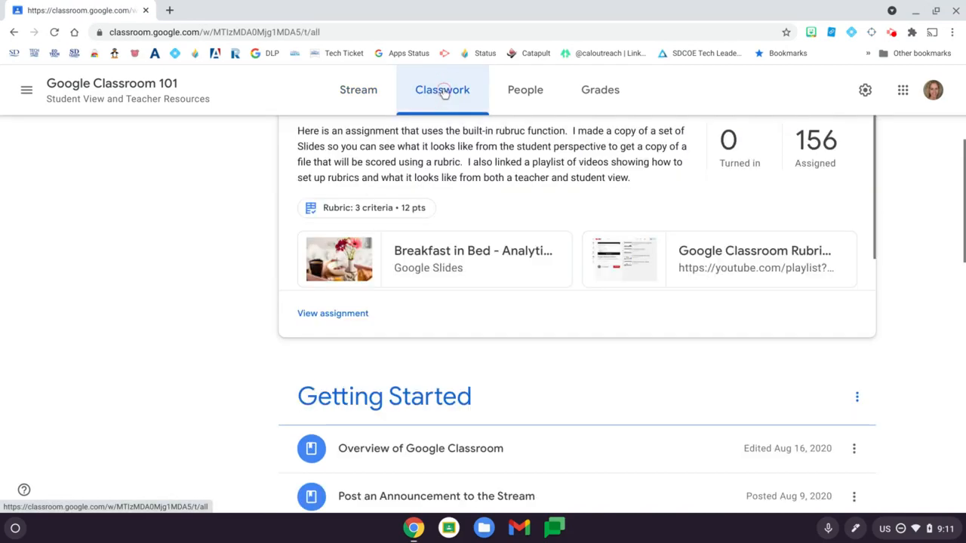
{"action": "left_click", "coordinate": [442, 90]}
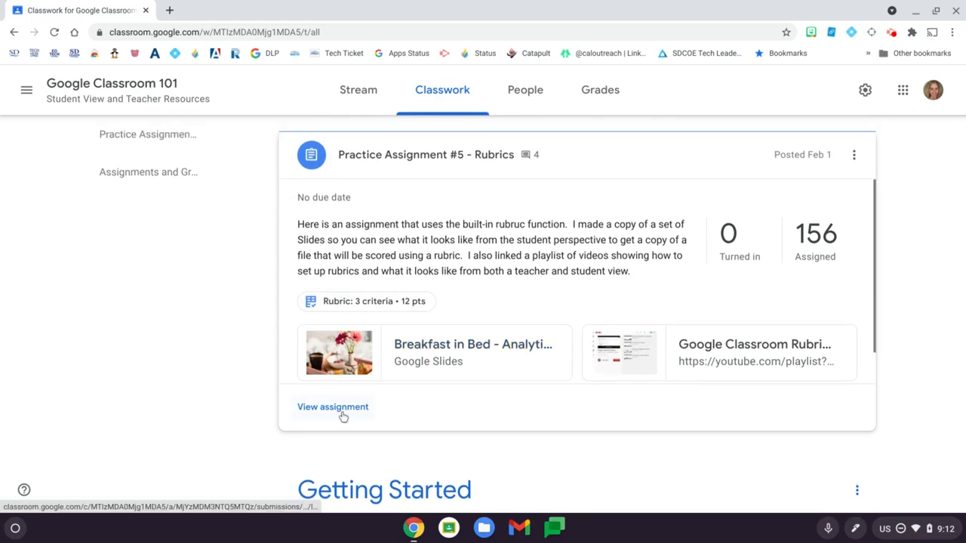
Open the Student work view for Practice Assignment #5 - Rubrics, listing 156 students
{"action": "left_click", "coordinate": [332, 407]}
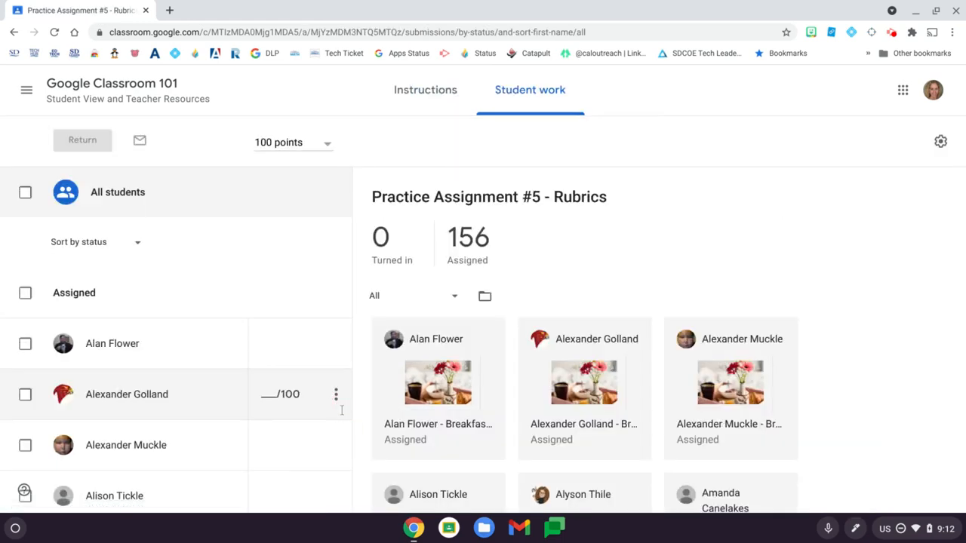
{"action": "mouse_move", "coordinate": [857, 313]}
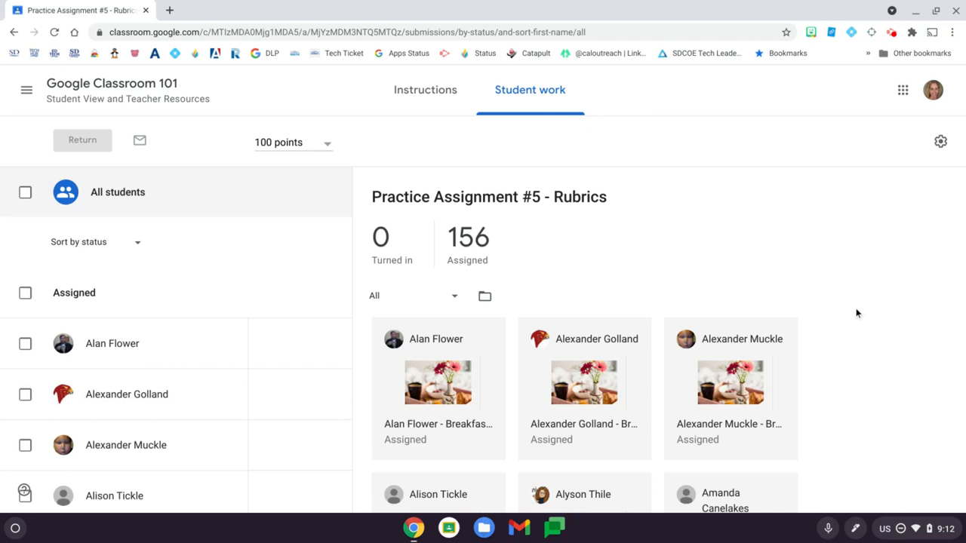
{"action": "mouse_move", "coordinate": [941, 160]}
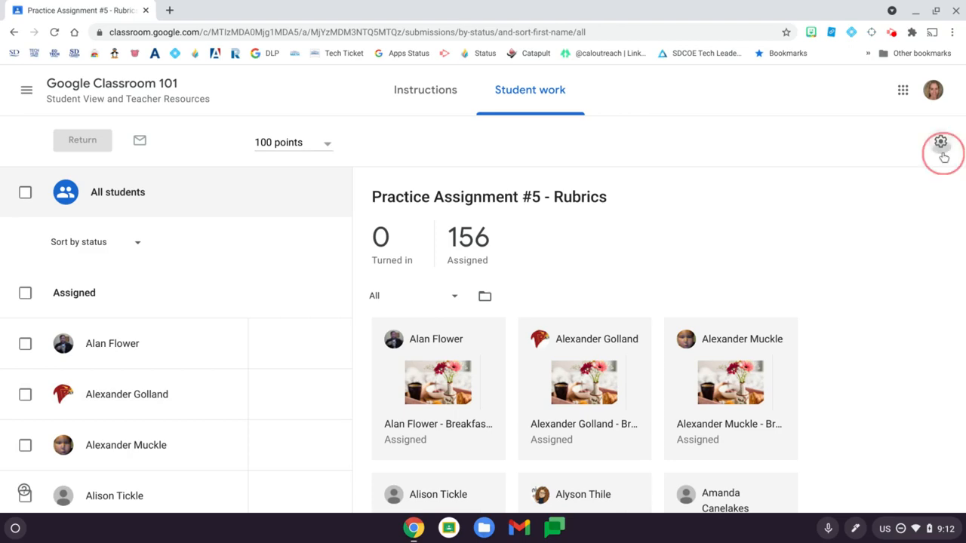
Open the settings gear menu offering copy-to-Sheets or CSV download
{"action": "left_click", "coordinate": [940, 142]}
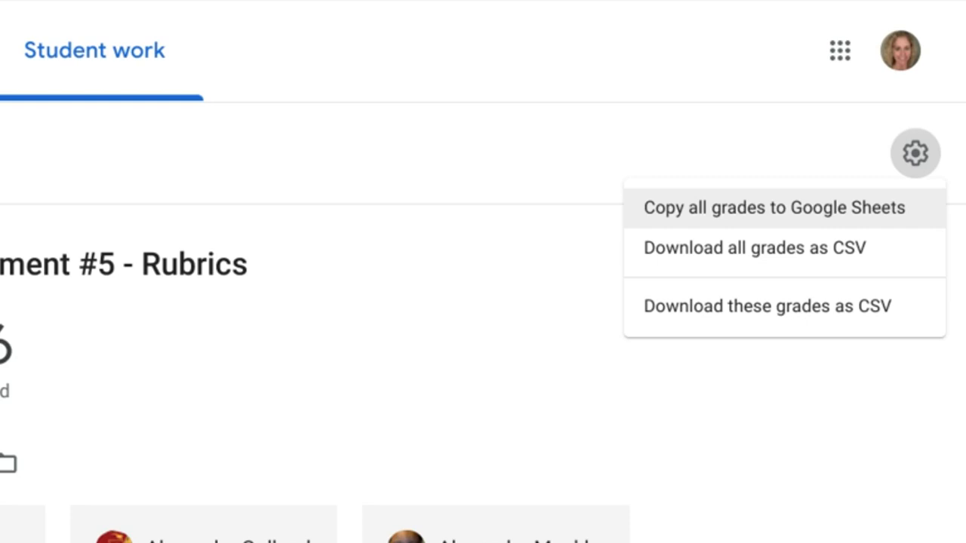
{"action": "mouse_move", "coordinate": [755, 247]}
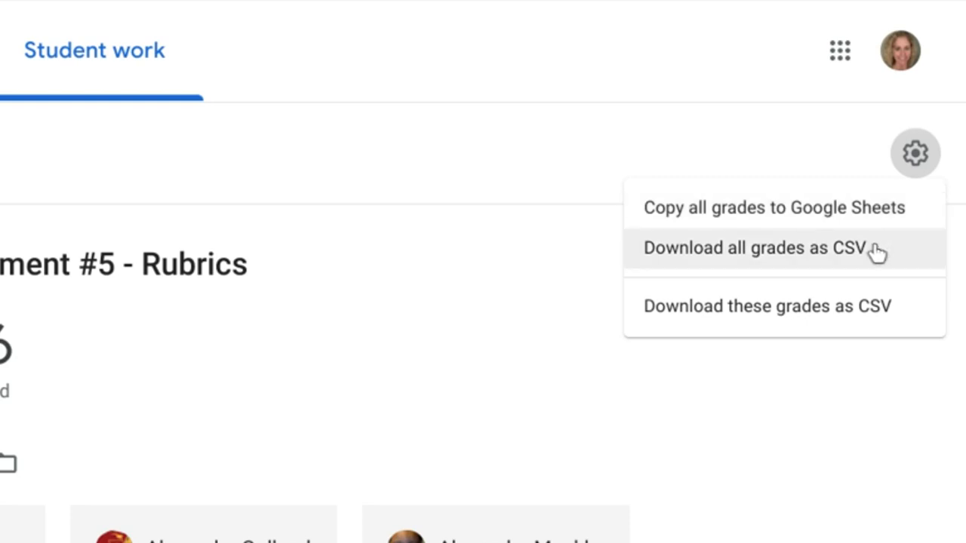
{"action": "mouse_move", "coordinate": [845, 317]}
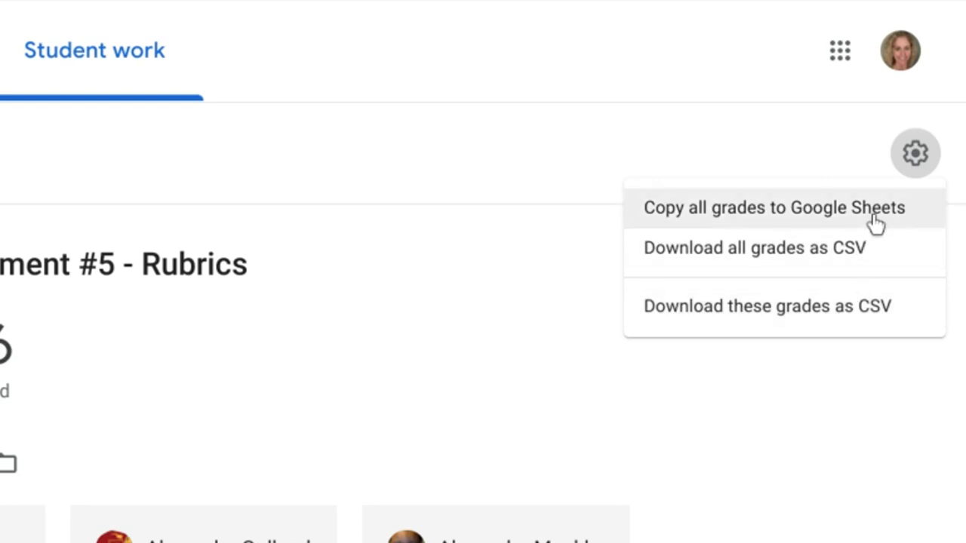
{"action": "mouse_move", "coordinate": [875, 224]}
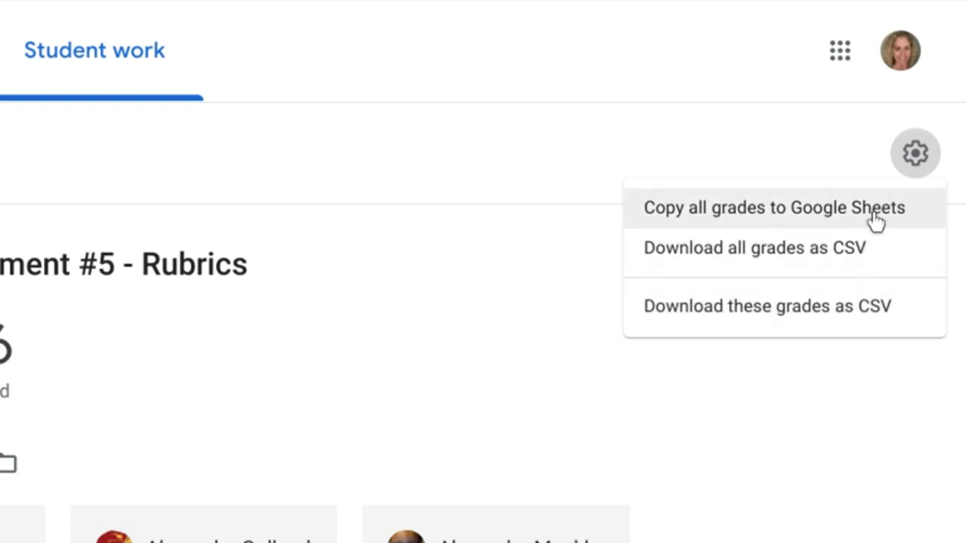
Copy all grades to a new Google Sheets gradebook spreadsheet
{"action": "left_click", "coordinate": [774, 208]}
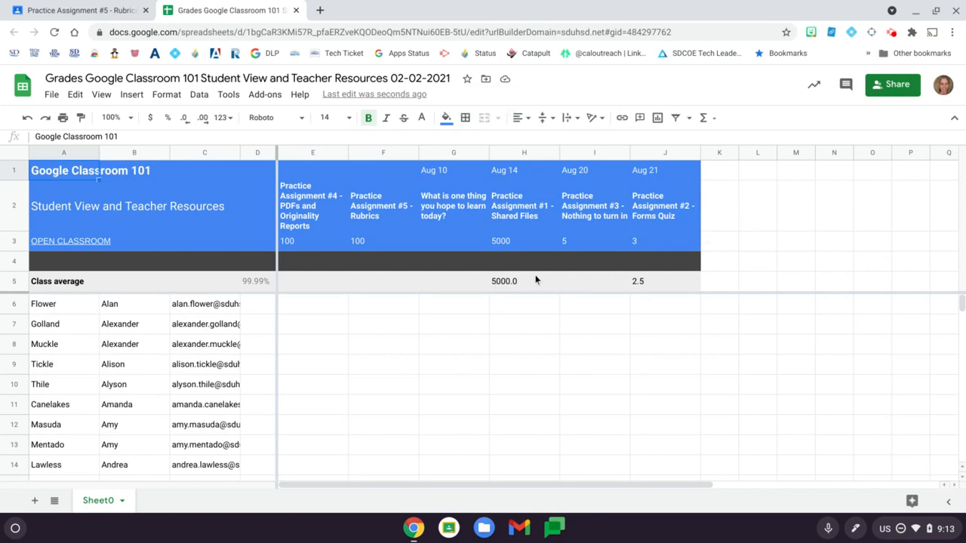
{"action": "mouse_move", "coordinate": [654, 310]}
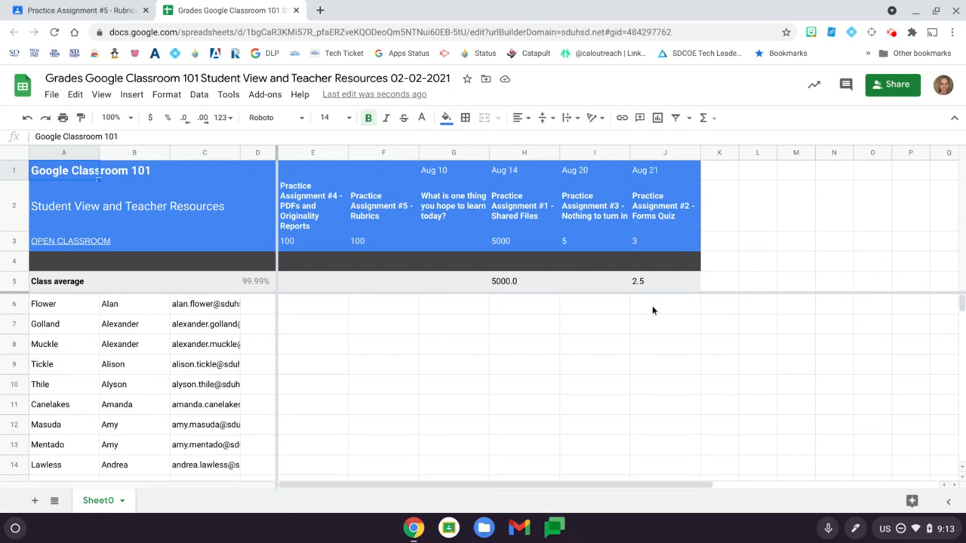
{"action": "scroll", "scroll_direction": "down", "scroll_amount": 3}
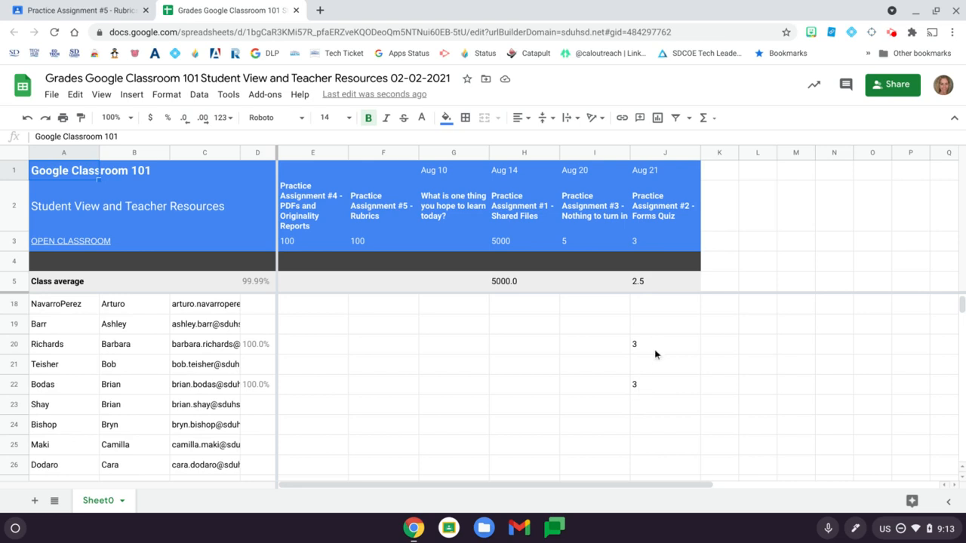
{"action": "mouse_move", "coordinate": [665, 380]}
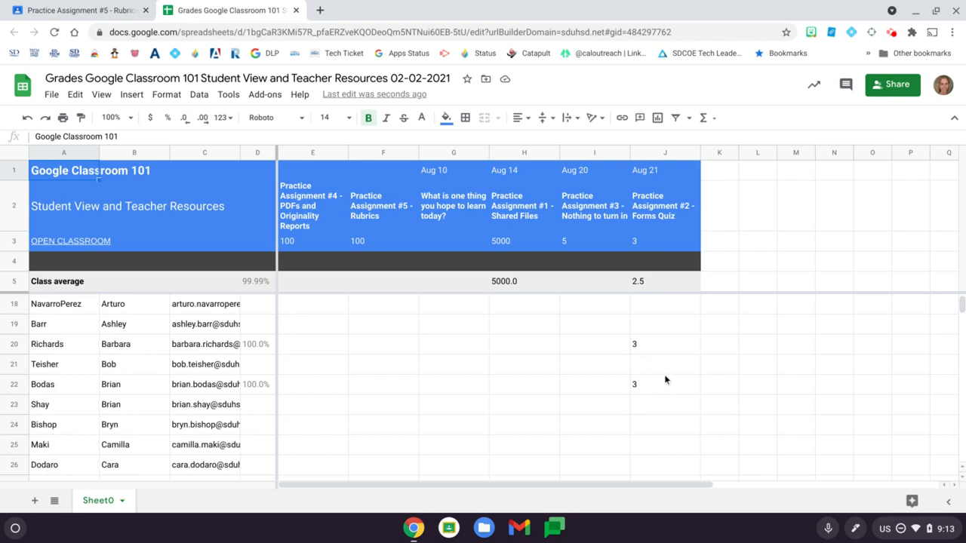
{"action": "mouse_move", "coordinate": [589, 515]}
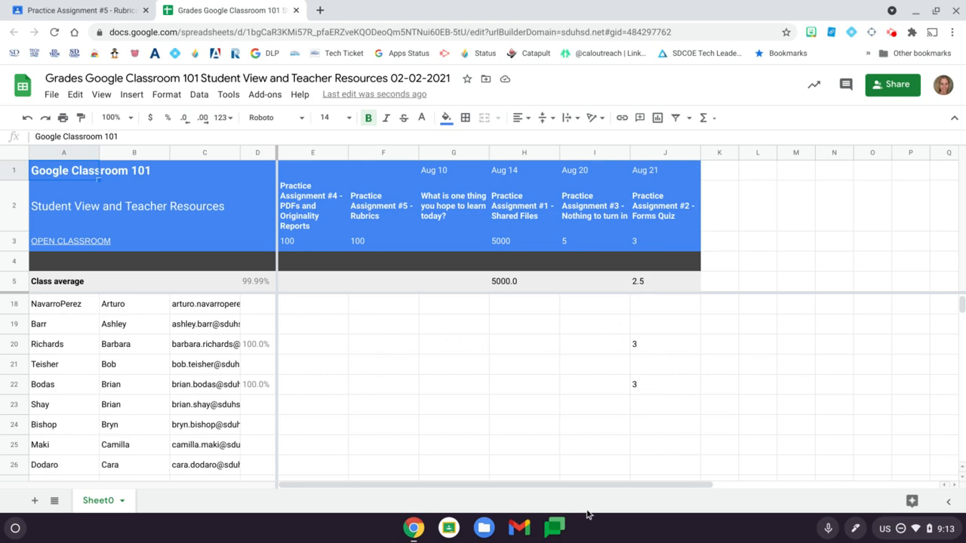
{"action": "scroll", "scroll_direction": "down", "scroll_amount": 3}
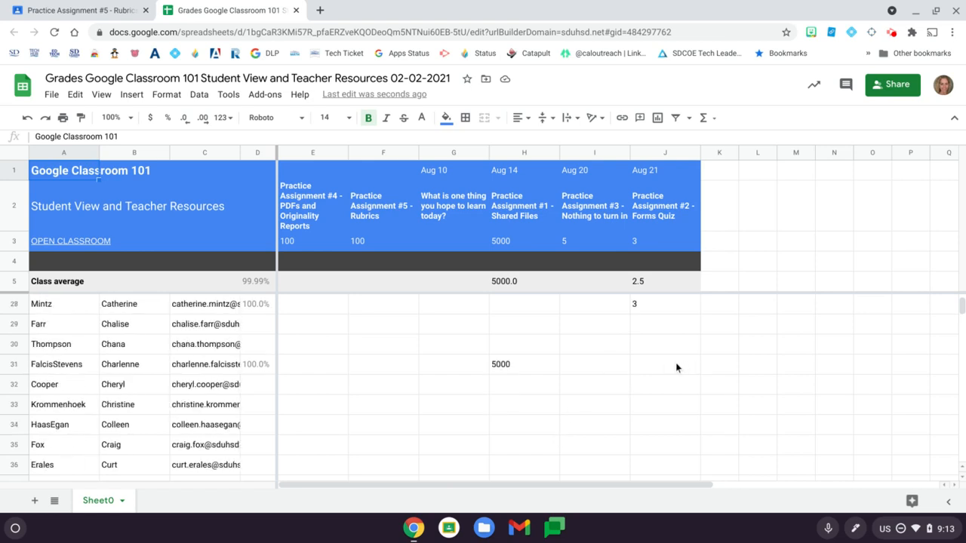
{"action": "scroll", "scroll_direction": "down", "scroll_amount": 3}
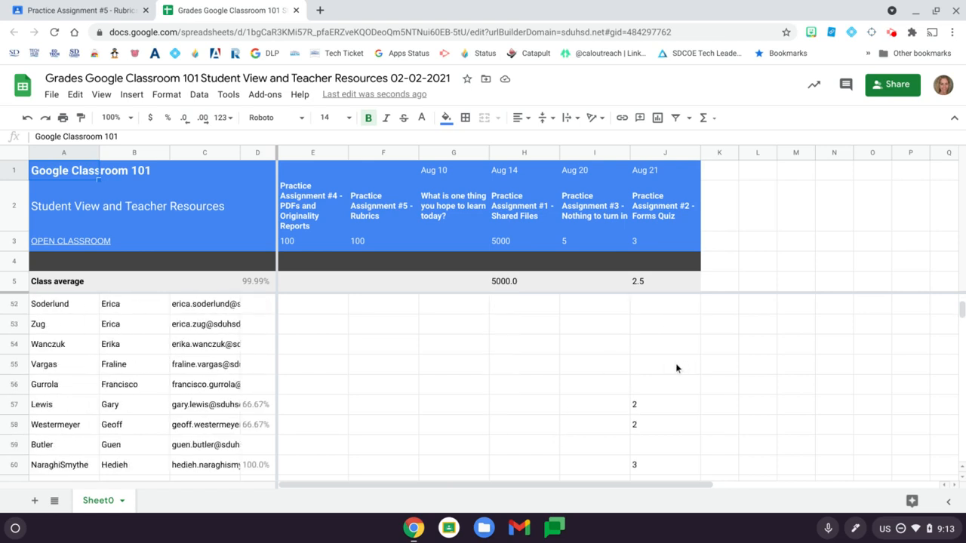
{"action": "scroll", "scroll_direction": "down", "scroll_amount": 3}
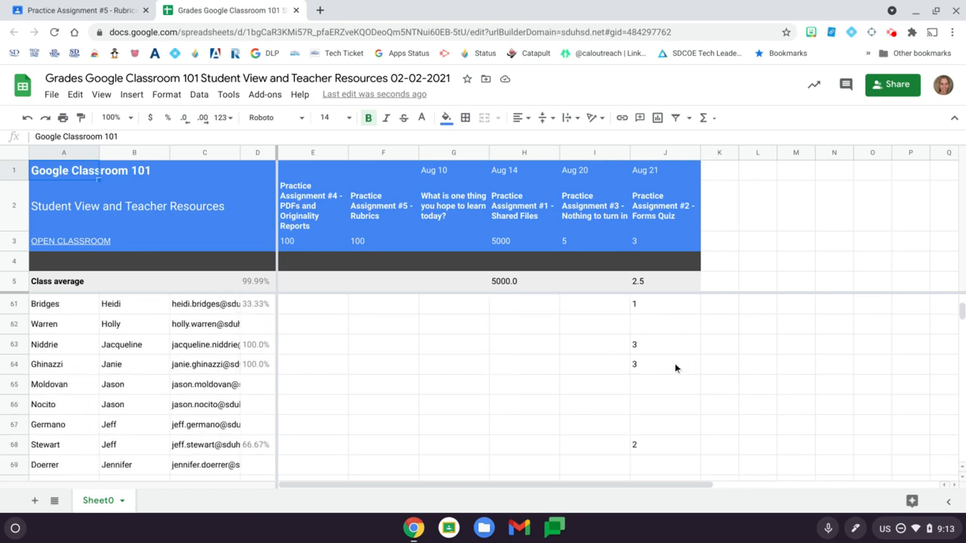
{"action": "scroll", "scroll_direction": "up", "scroll_amount": 3}
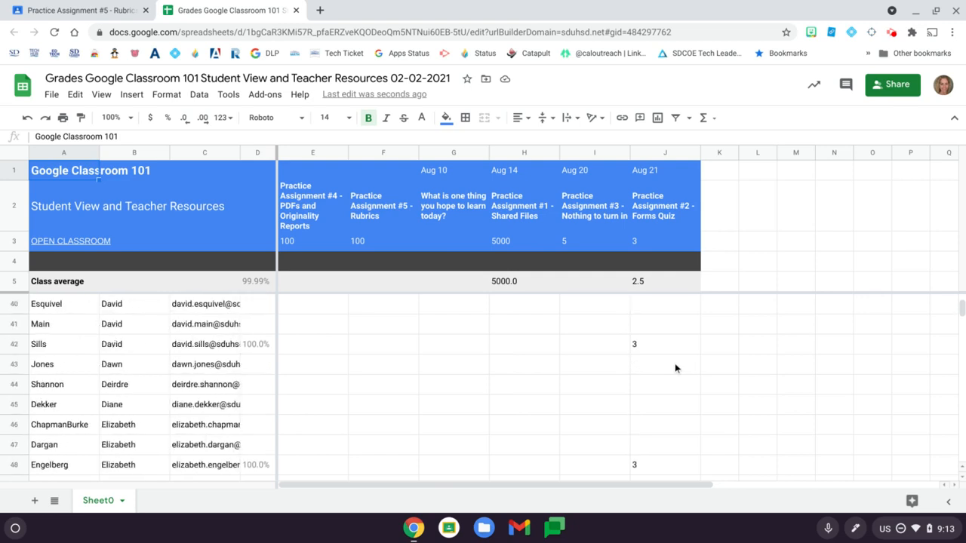
{"action": "mouse_move", "coordinate": [666, 377]}
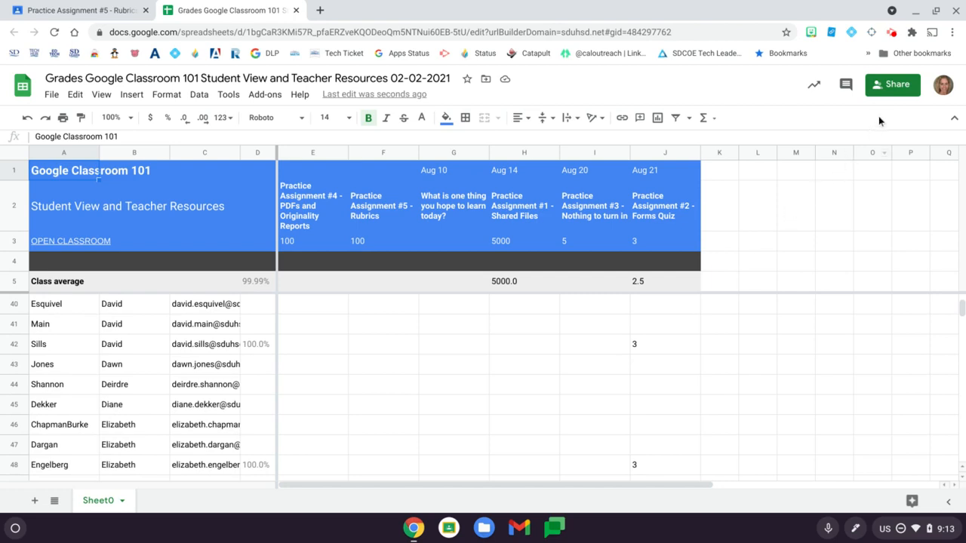
{"action": "mouse_move", "coordinate": [892, 83]}
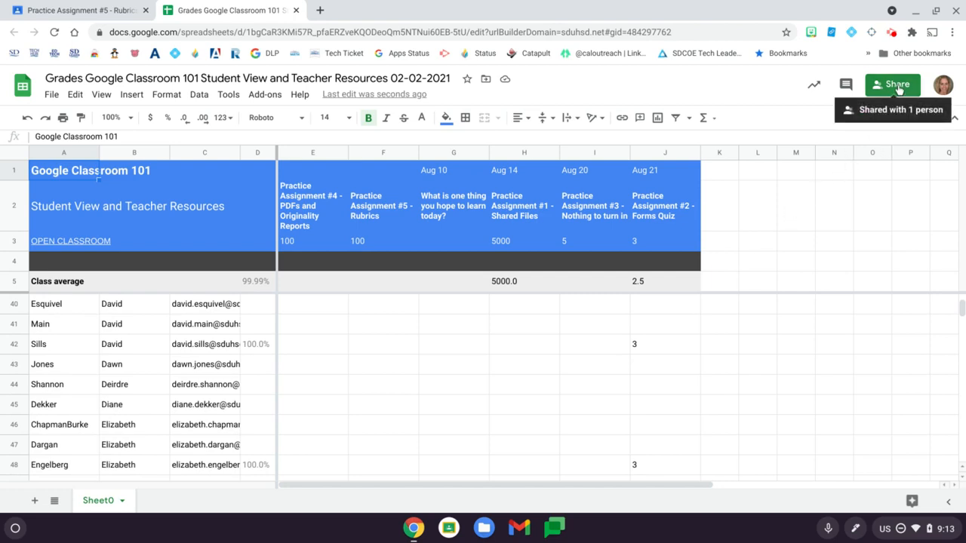